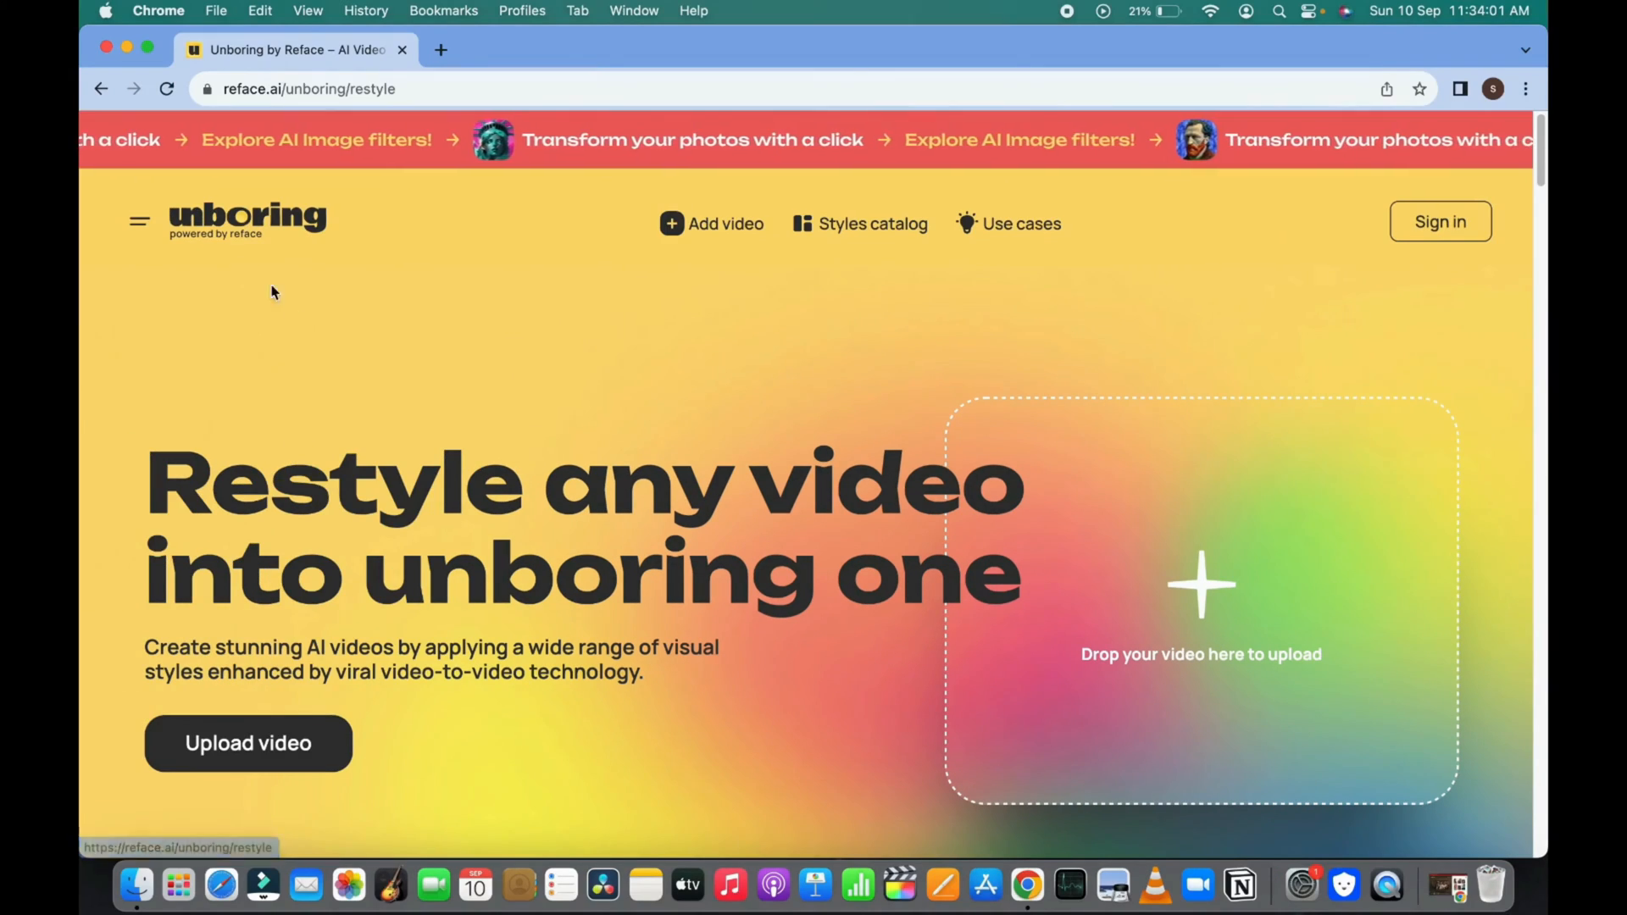
# Upload the dancing girl video from Finder into the Restyle editor
pyautogui.click(248, 744)
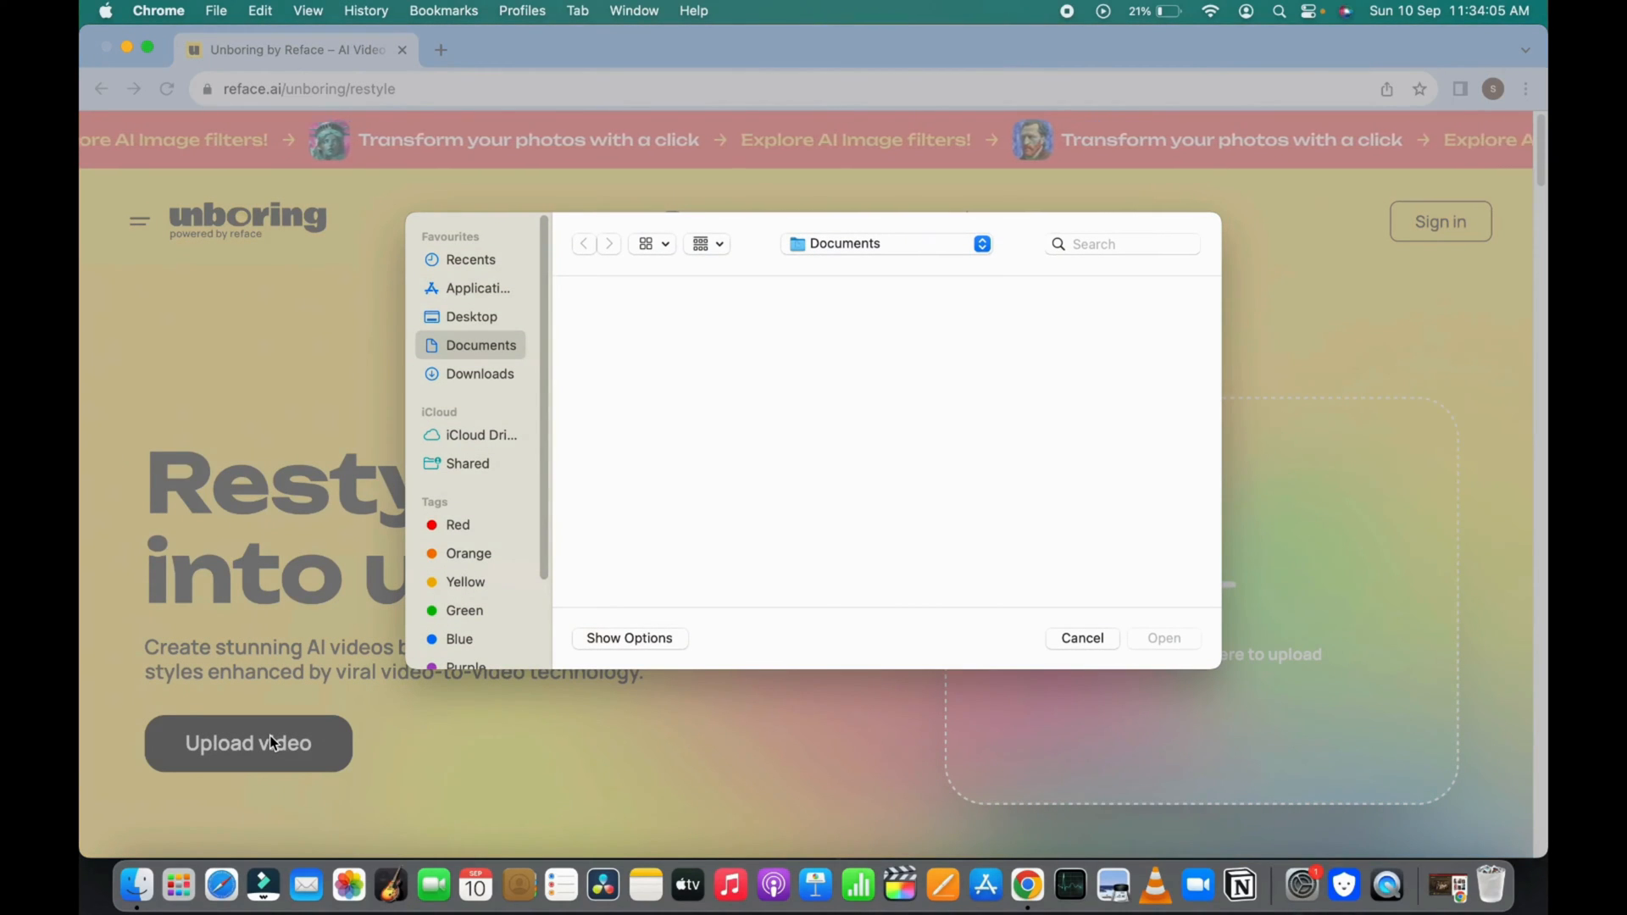
pyautogui.click(479, 373)
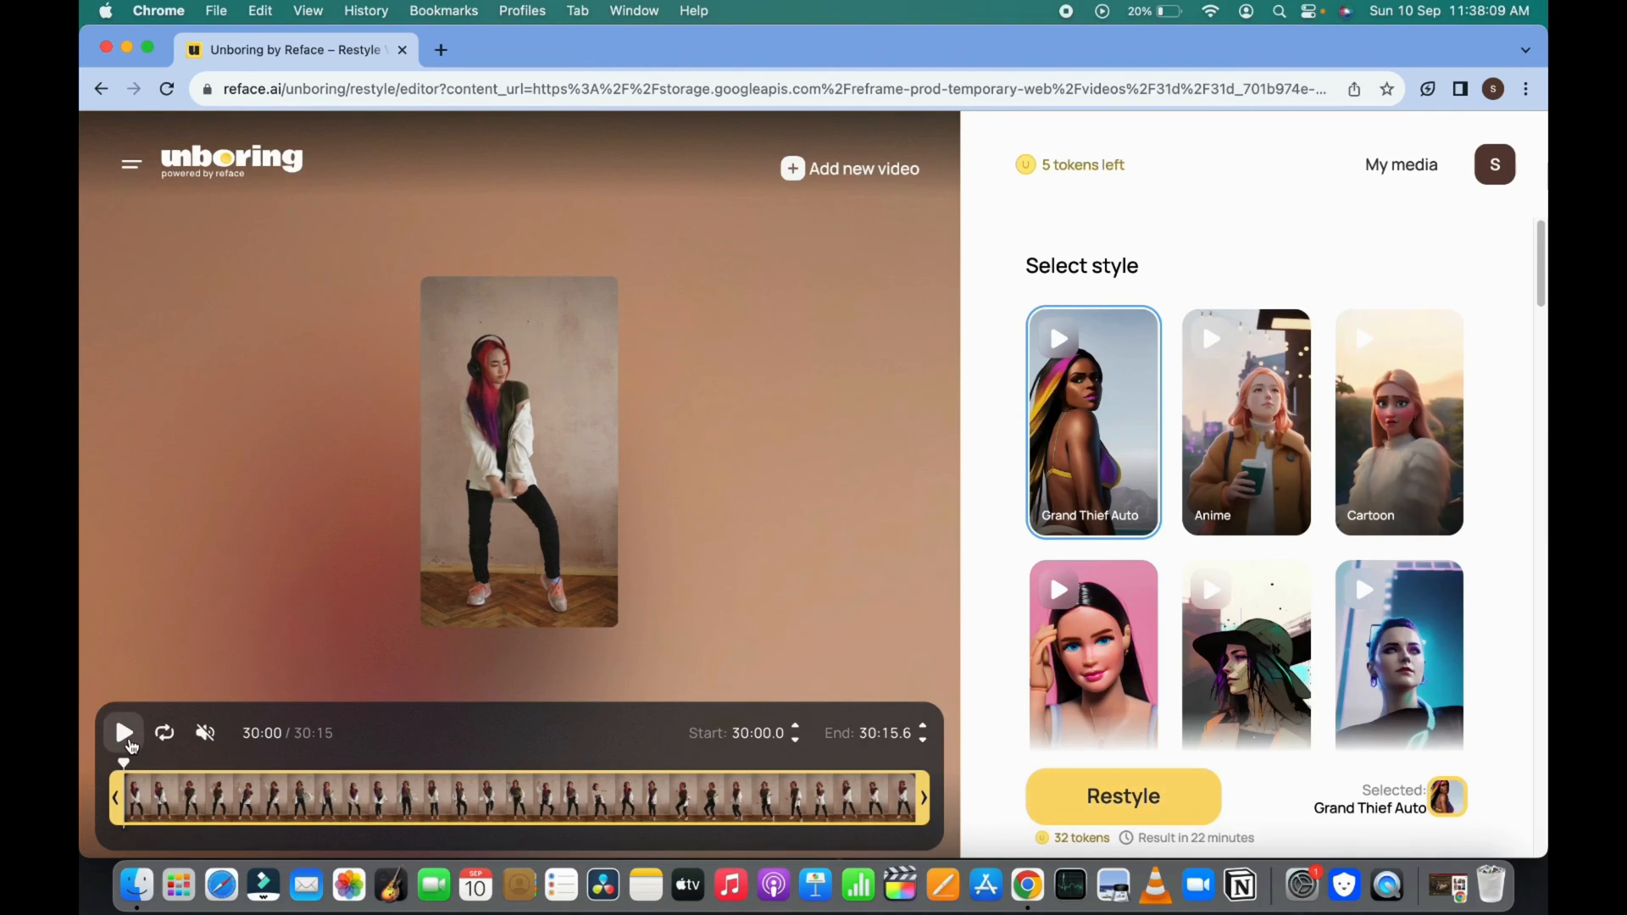
pyautogui.click(122, 733)
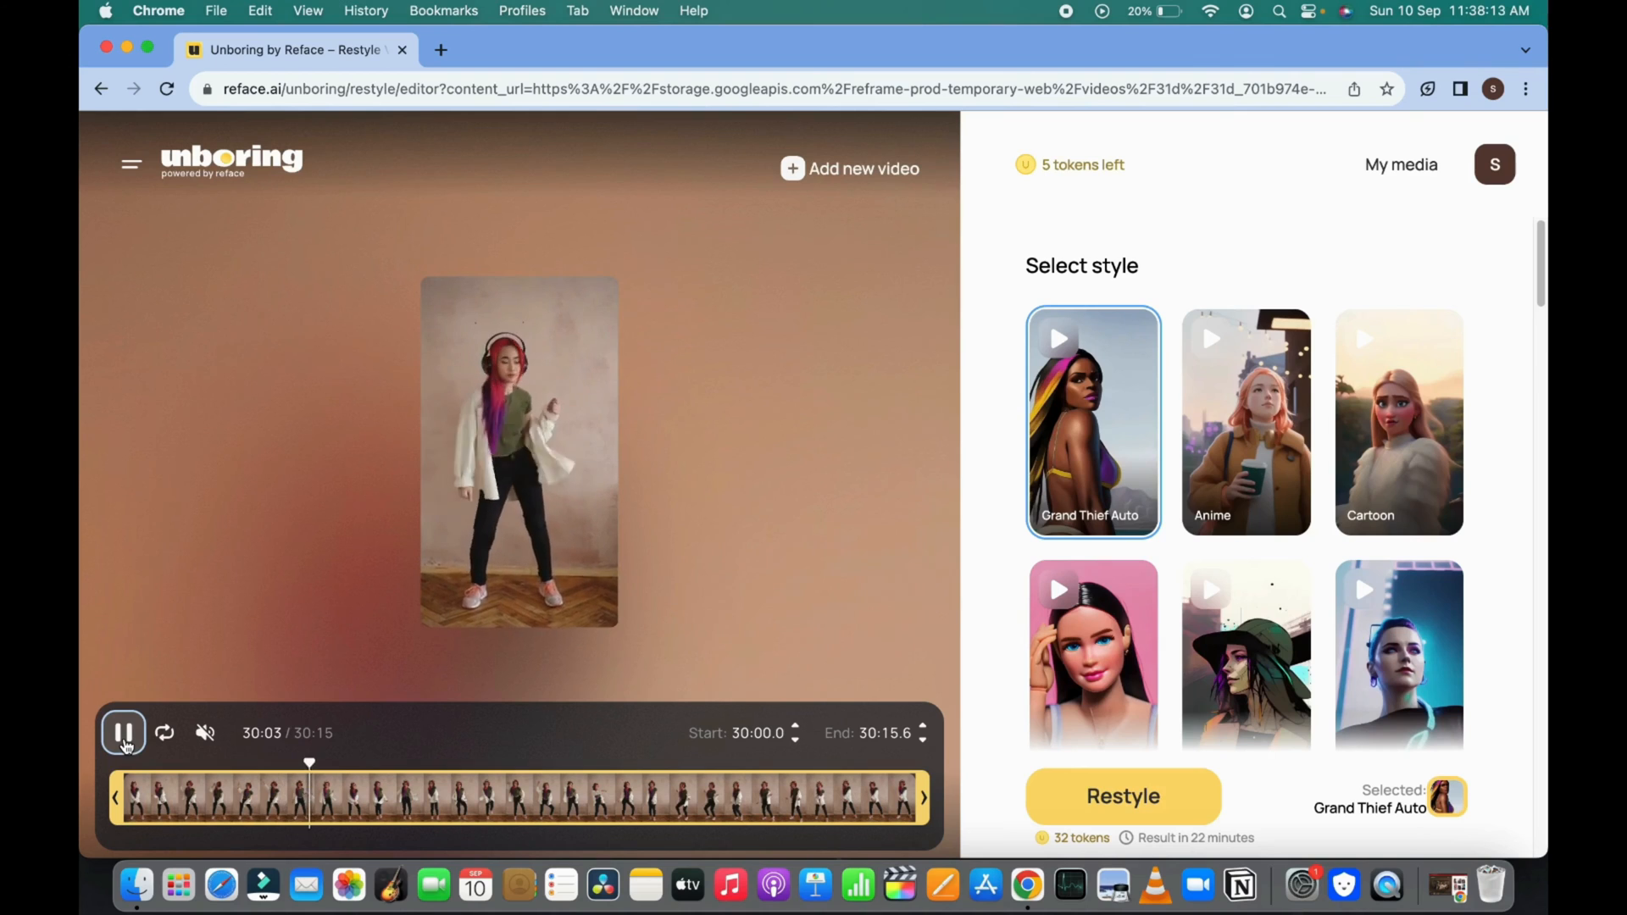
pyautogui.click(126, 732)
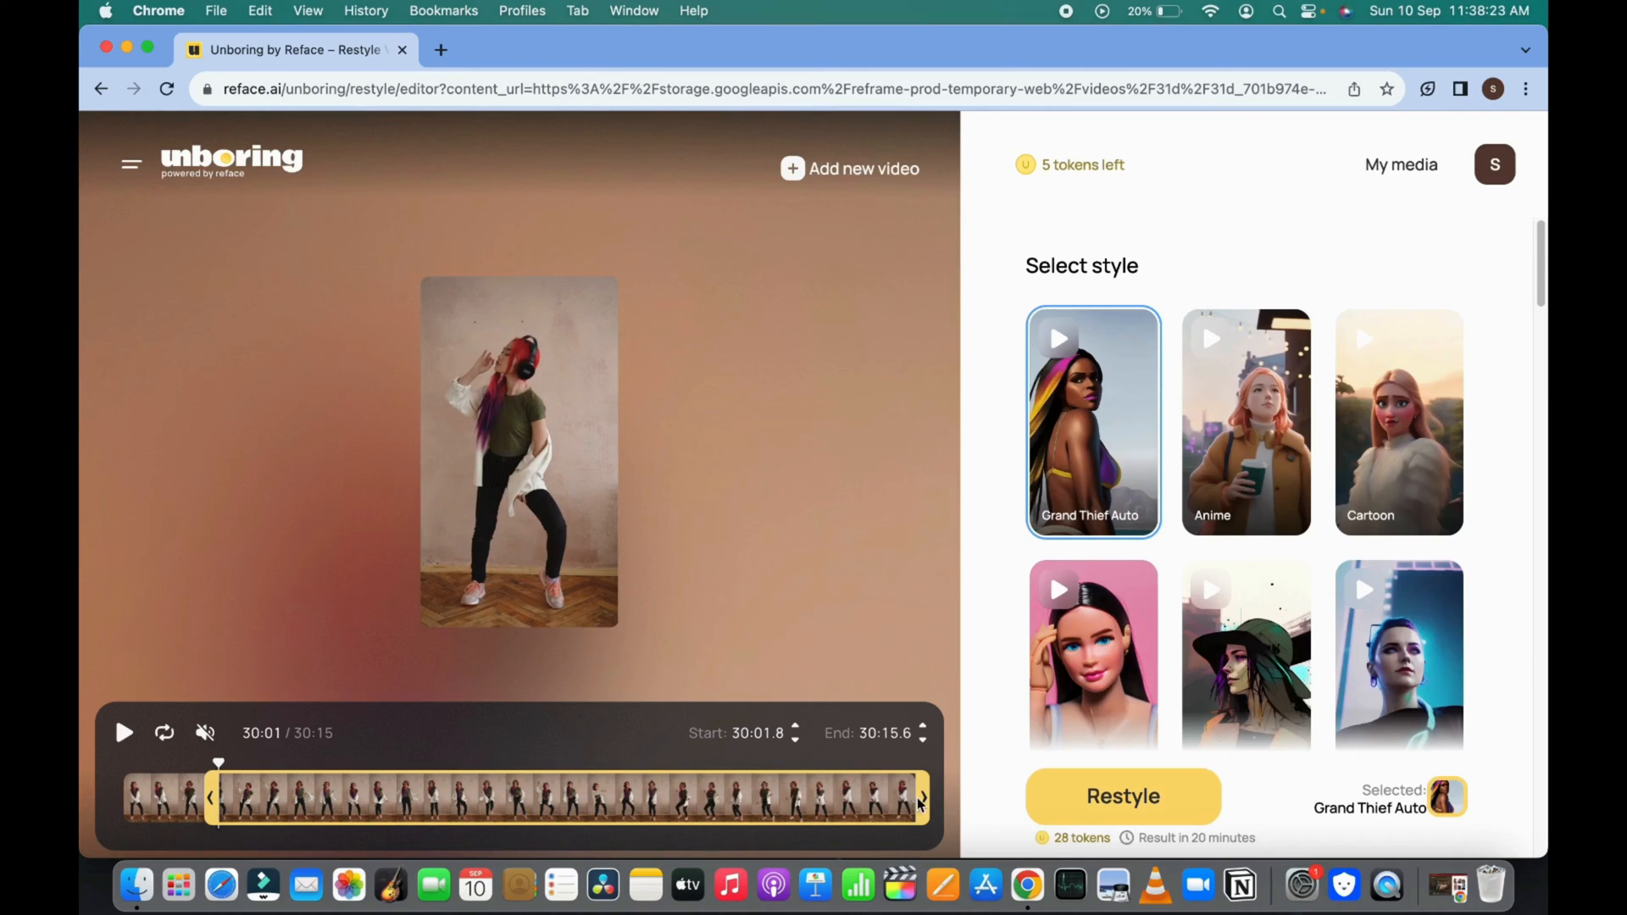
# Trim the clip's end to 30:04.5 so the restyle costs 6 tokens
pyautogui.moveTo(917, 797); pyautogui.dragTo(358, 796)
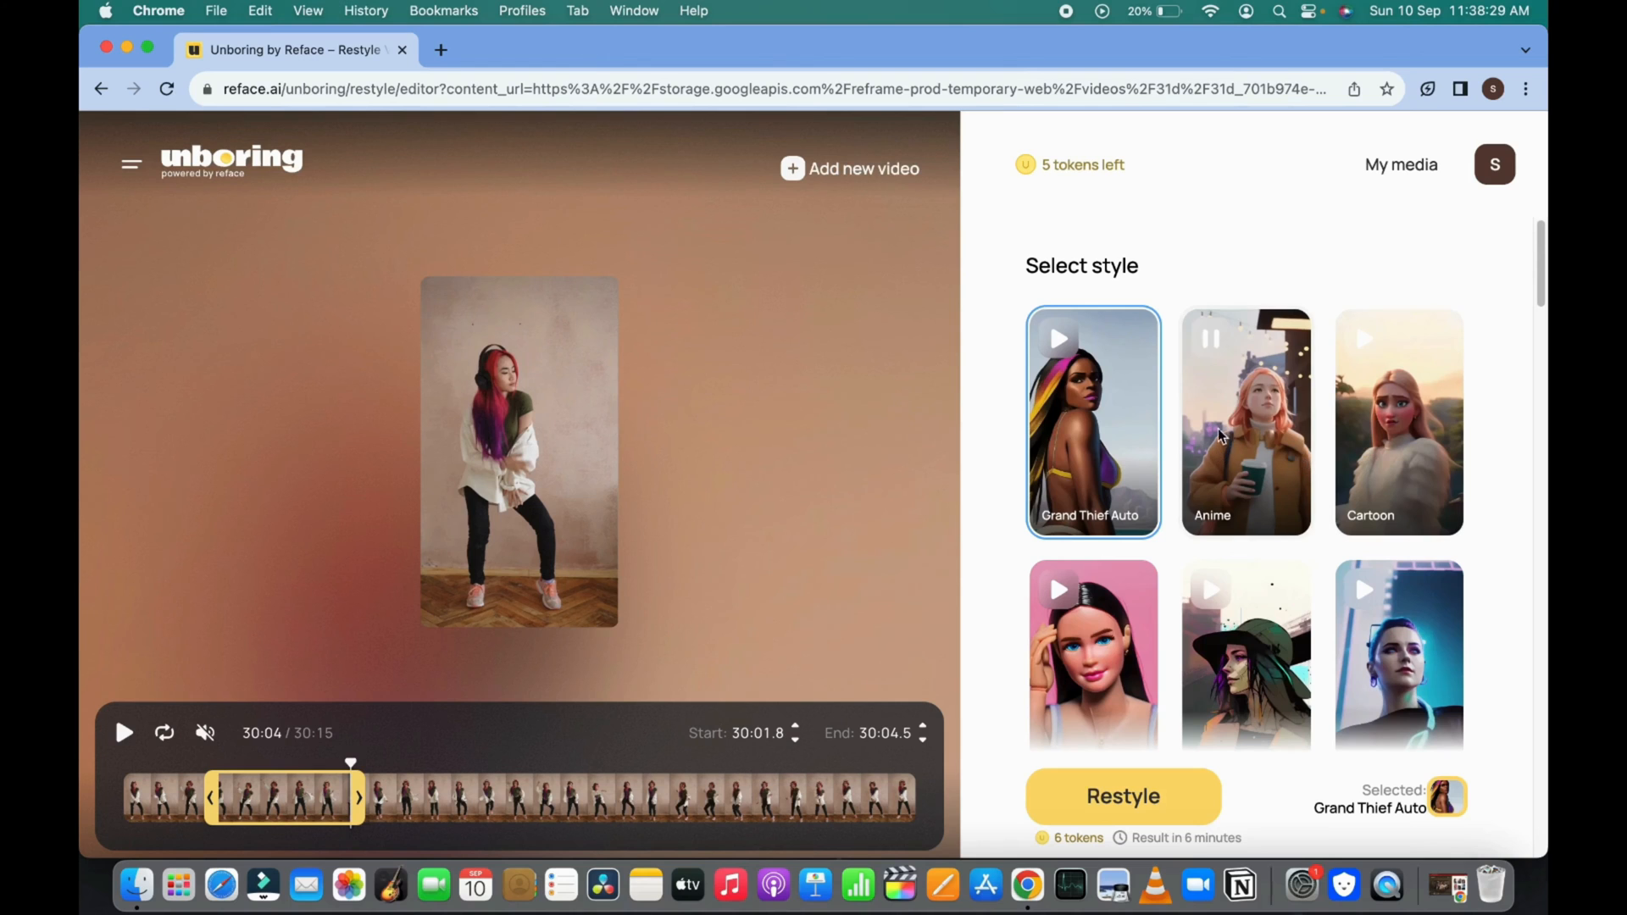
# Select the Anime card from the style catalog and restyle the trimmed clip
pyautogui.scroll(-3)
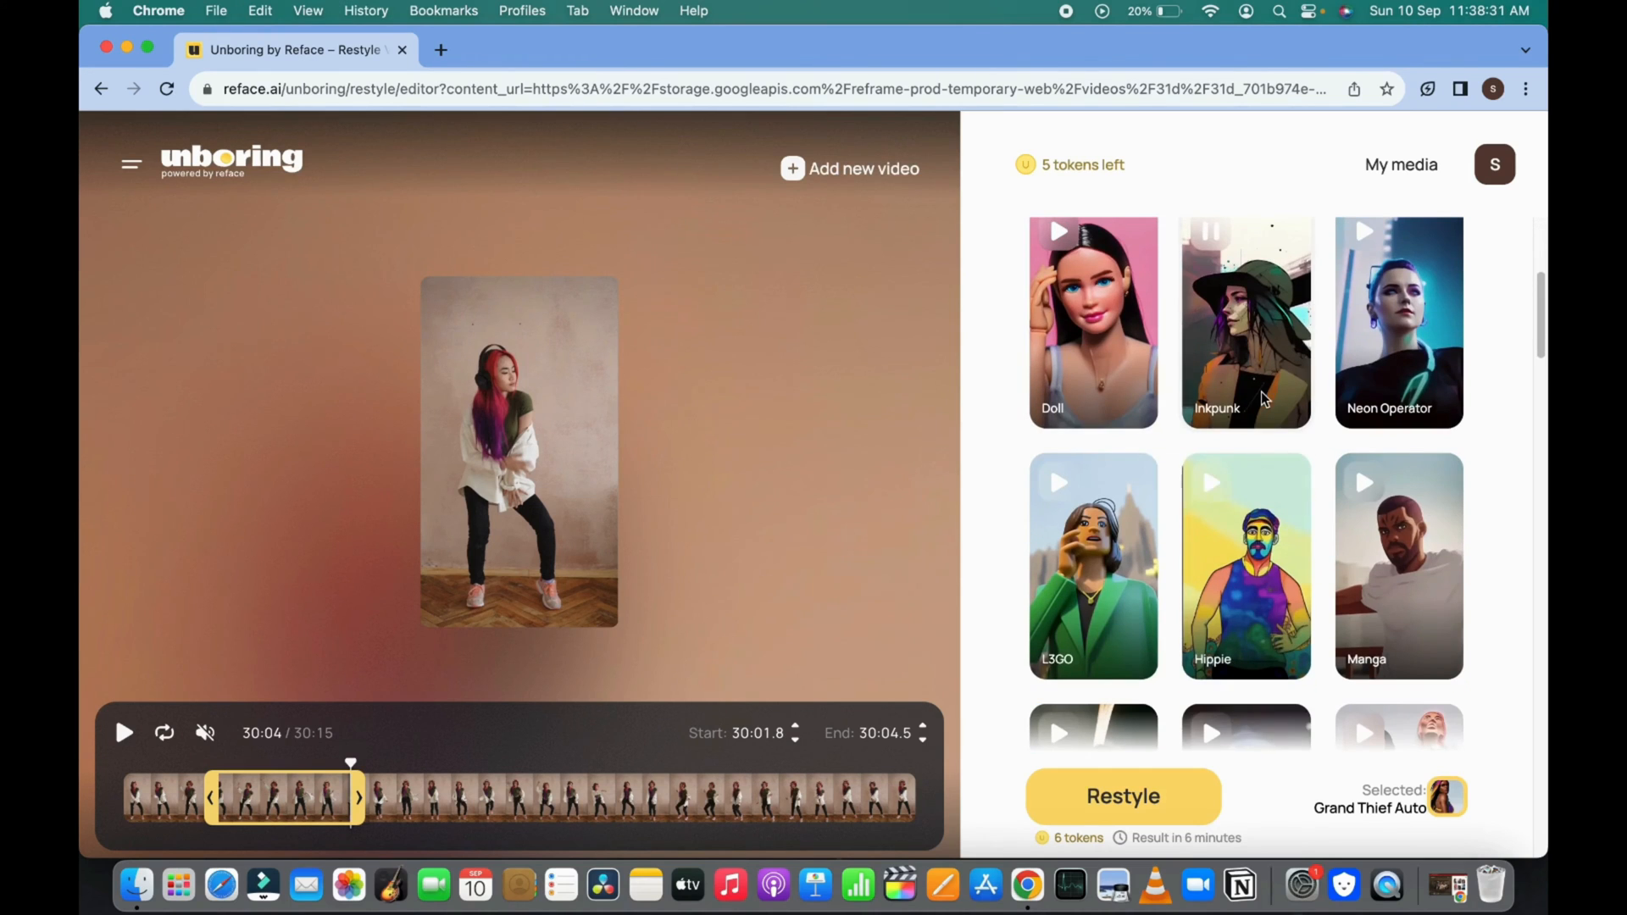
pyautogui.scroll(-3)
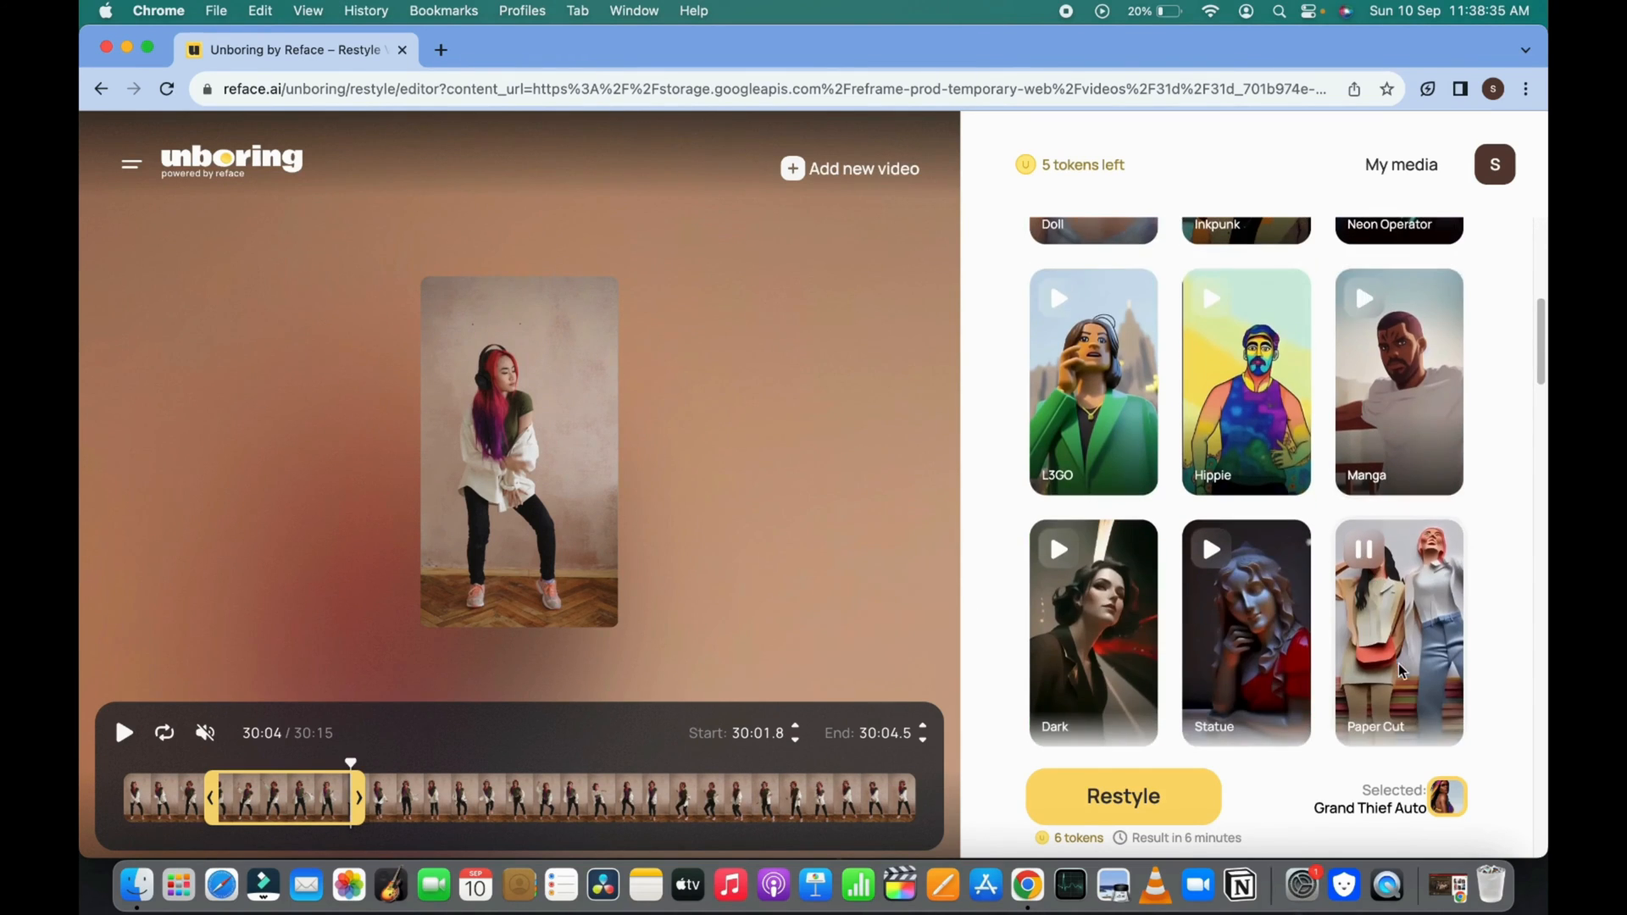
pyautogui.scroll(-3)
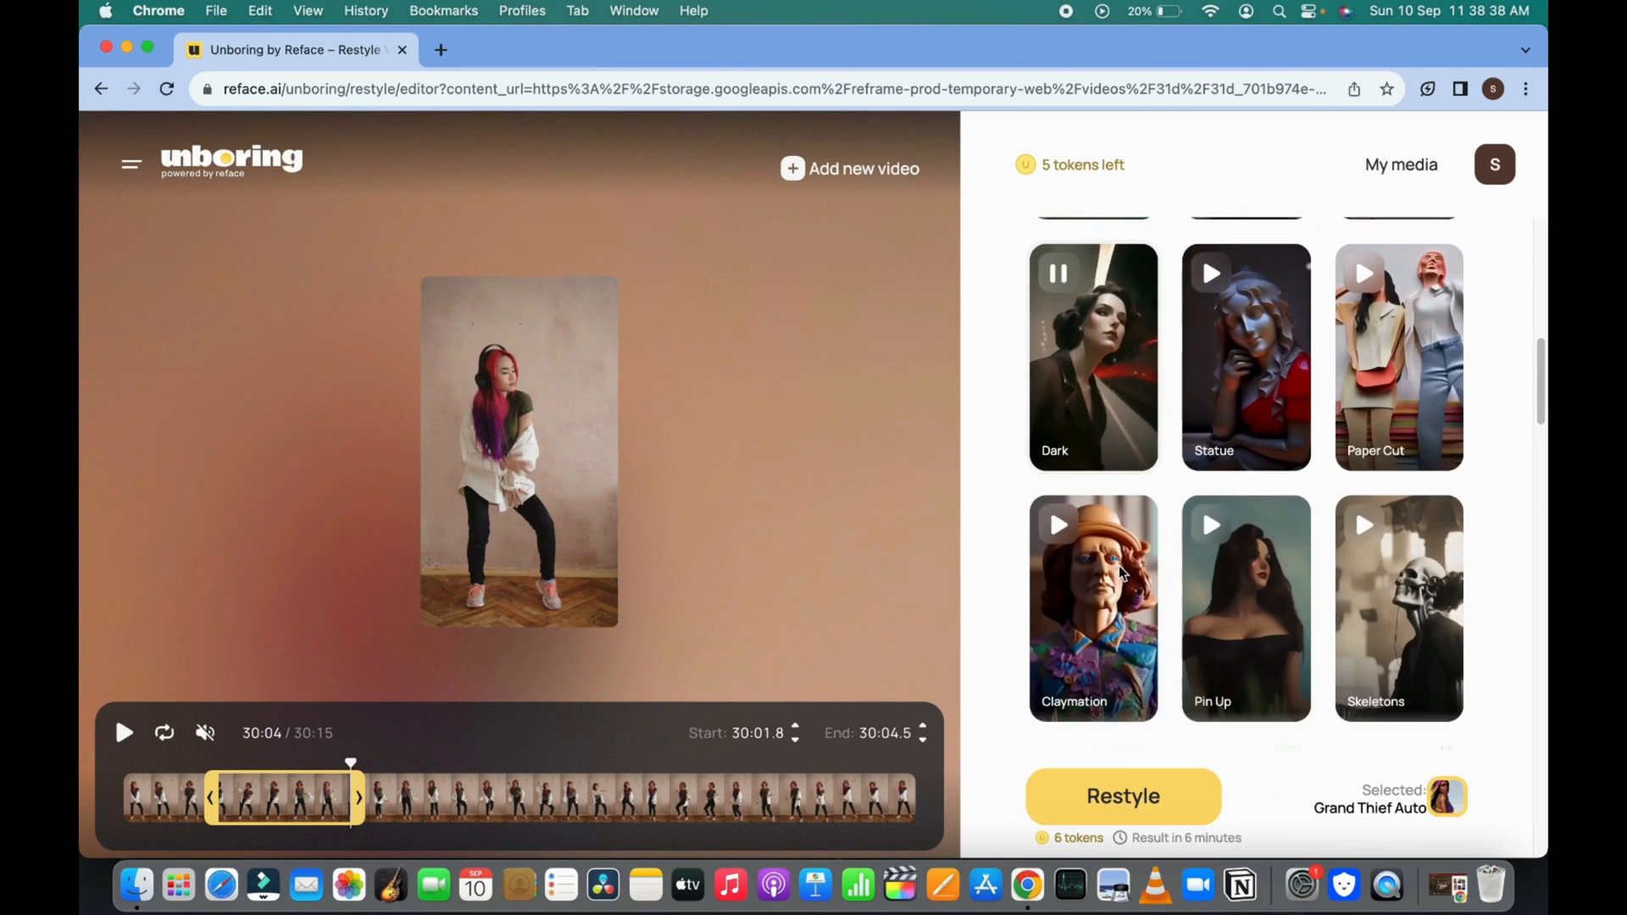
pyautogui.scroll(3)
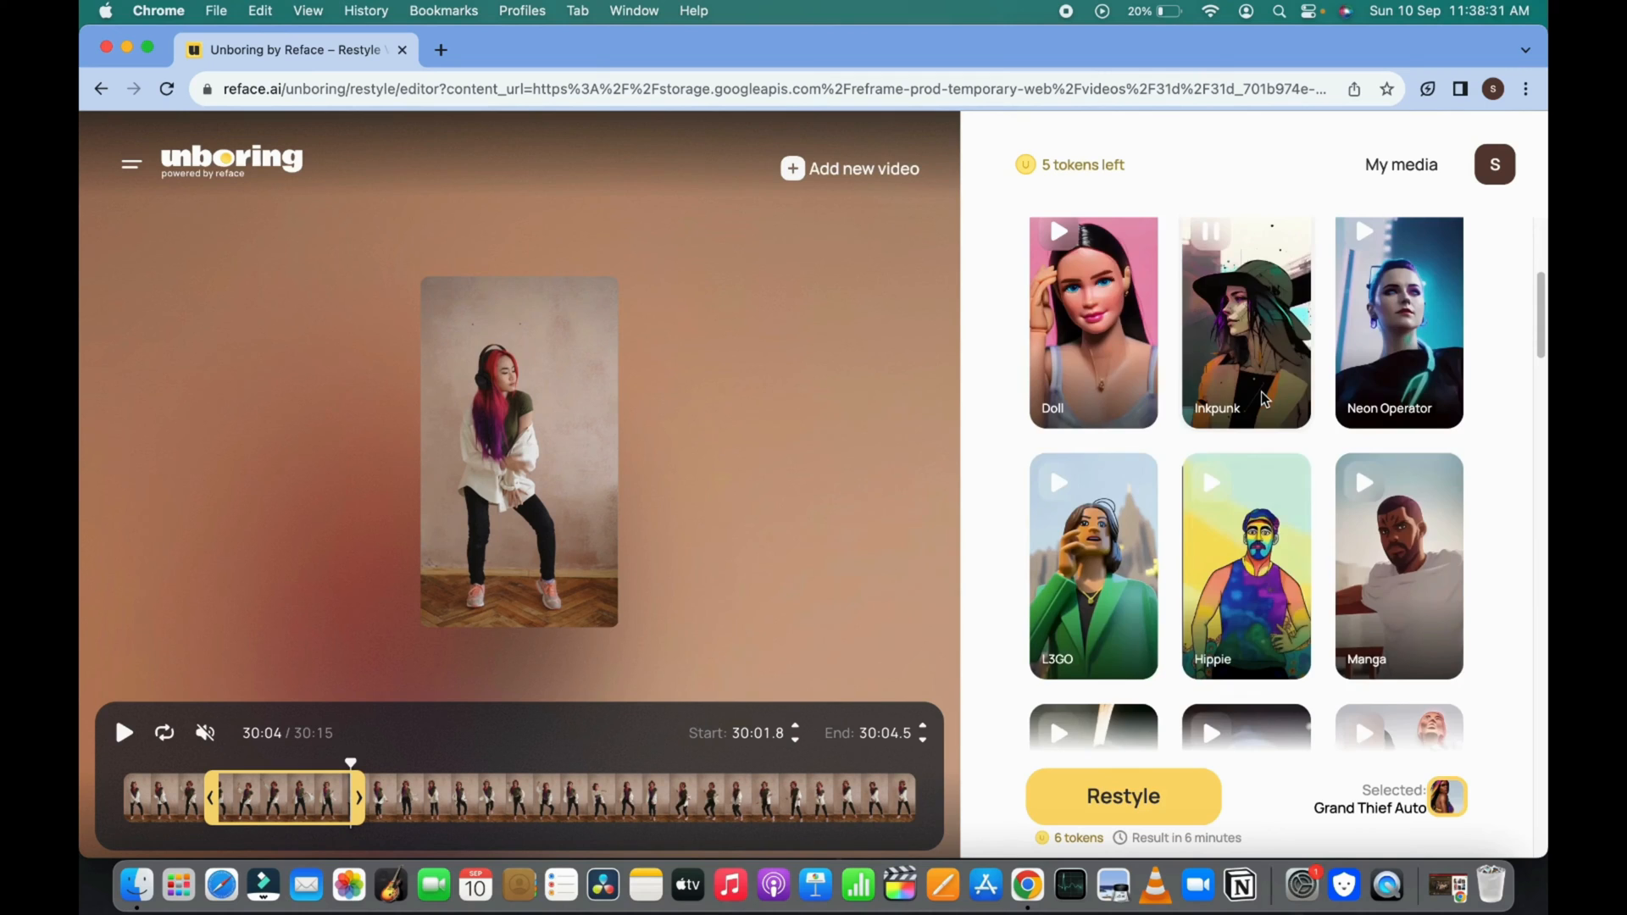
pyautogui.click(1245, 421)
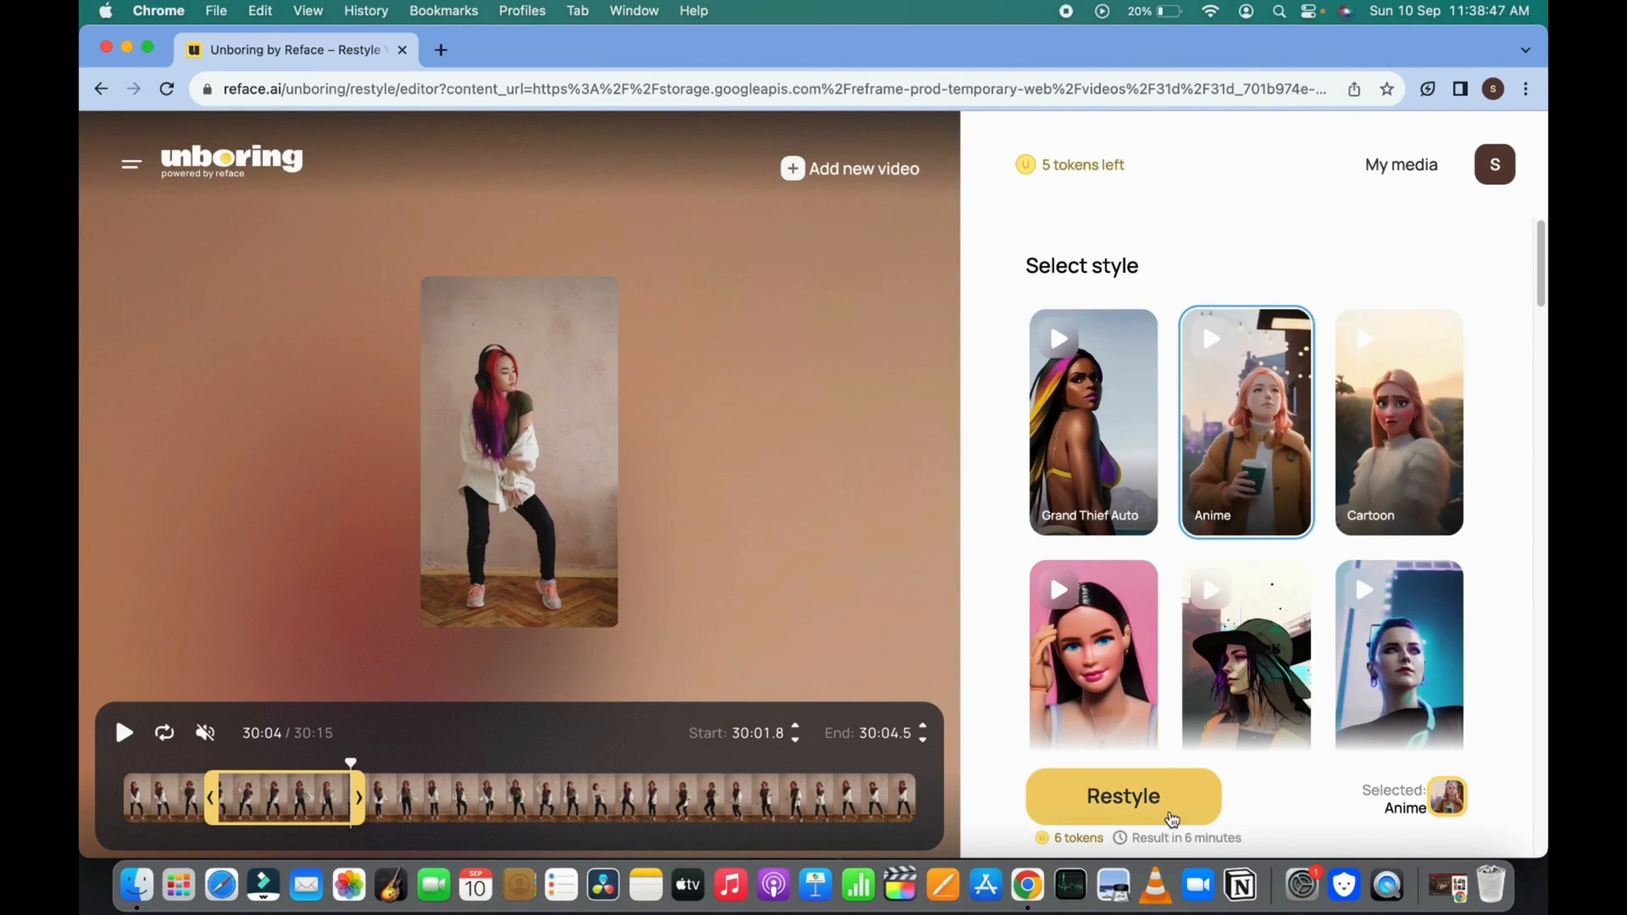
pyautogui.click(1122, 797)
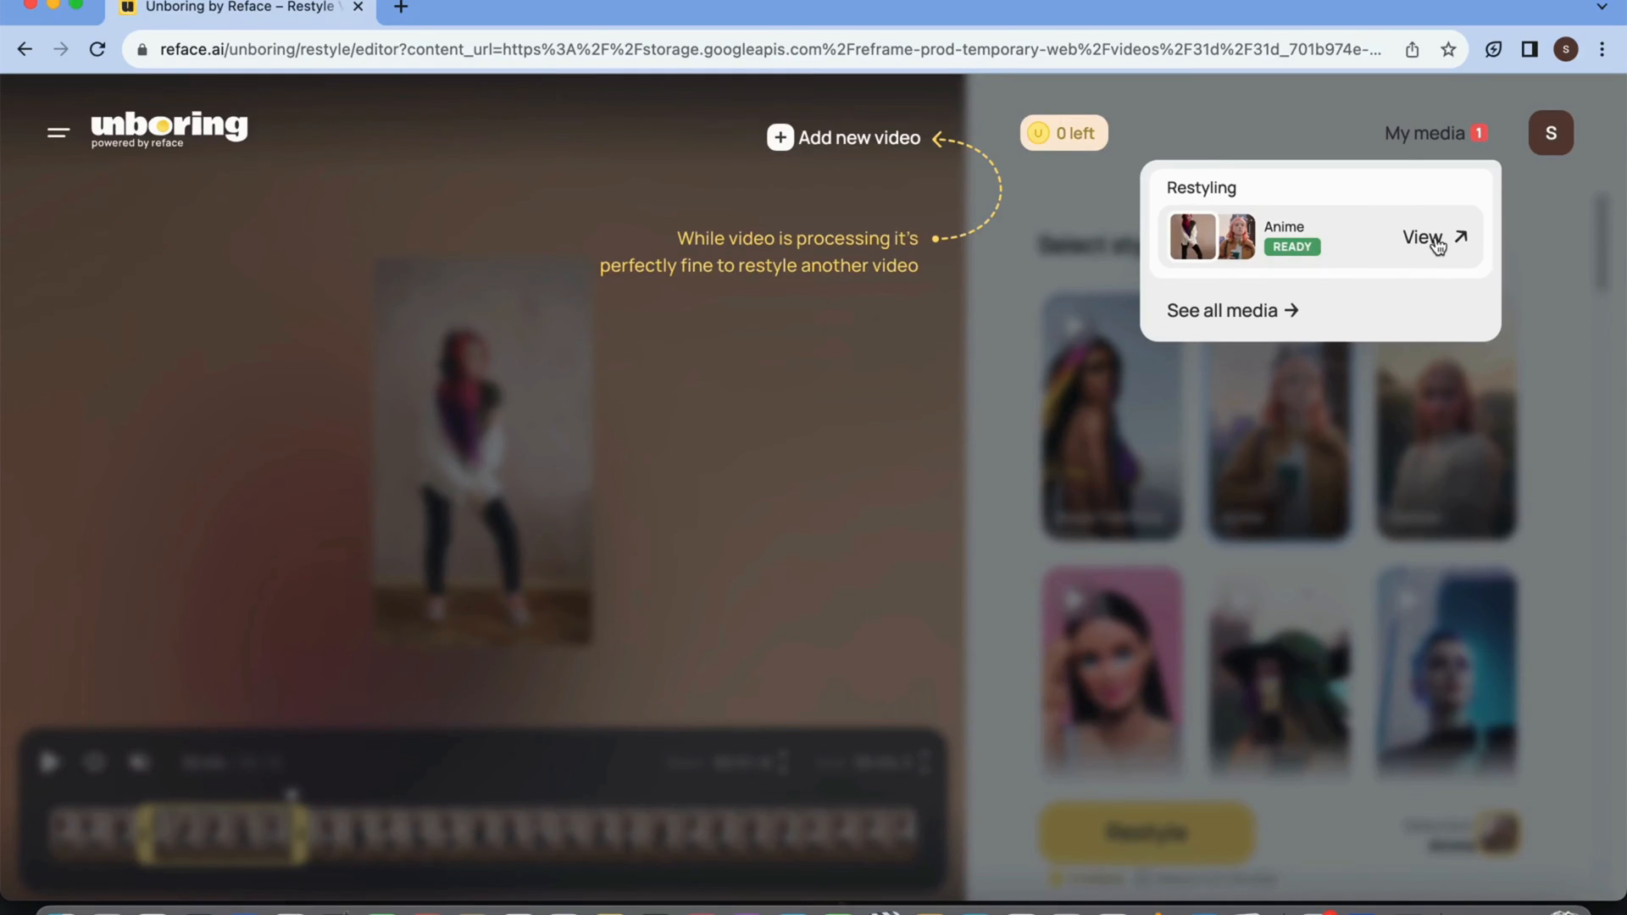
# View the ready Anime result from My media and play it in the viewer
pyautogui.click(1429, 237)
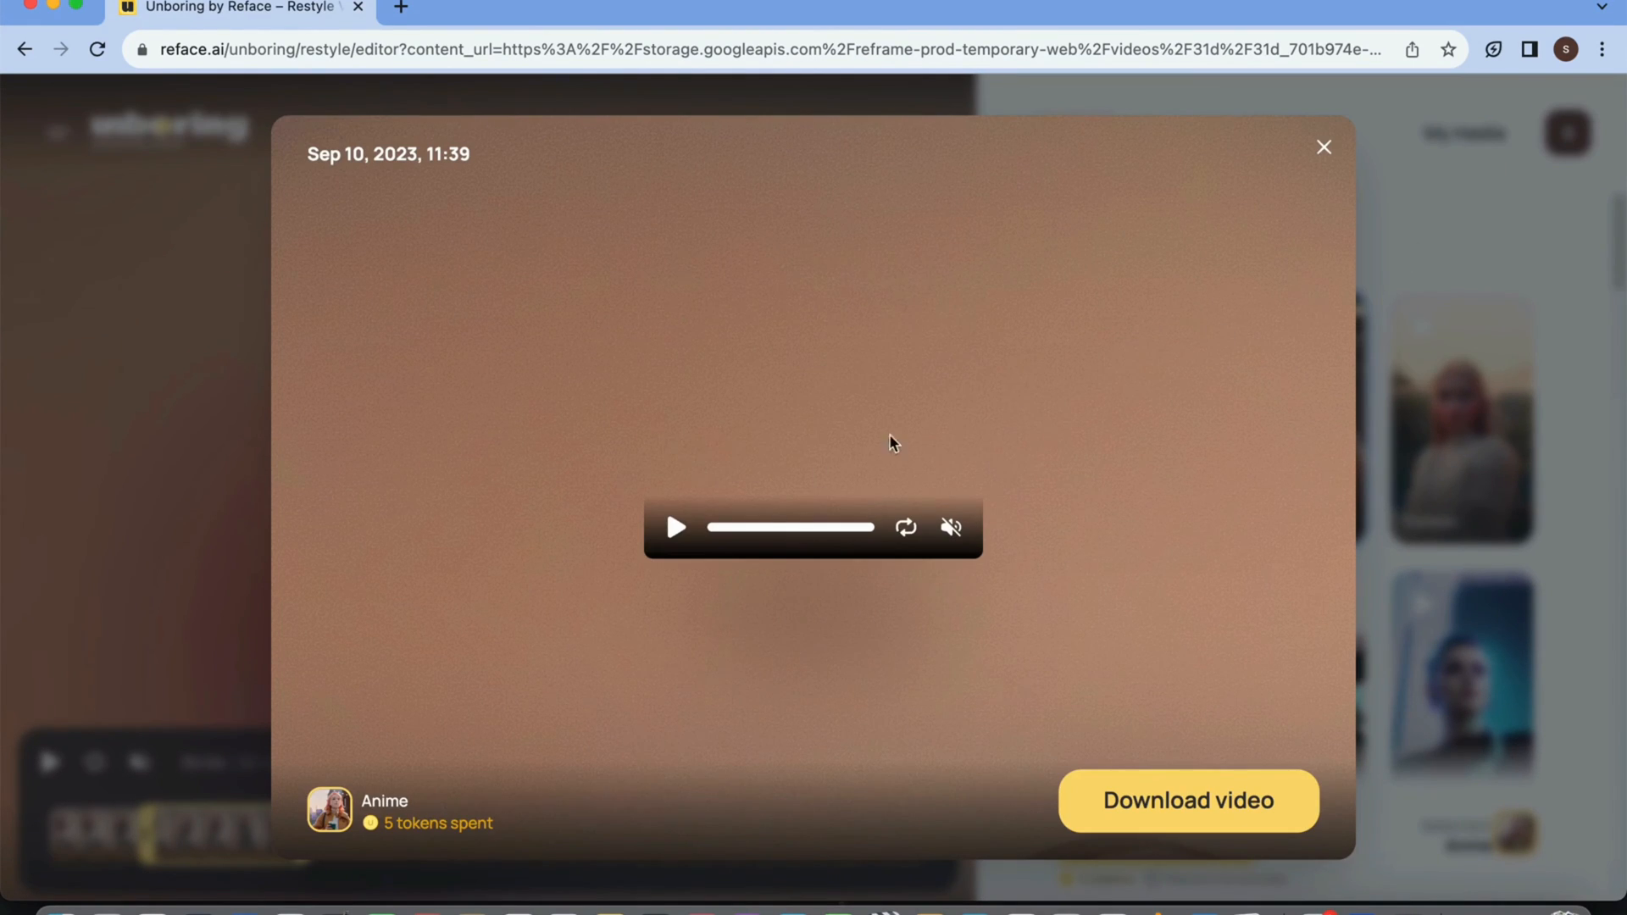
pyautogui.click(677, 527)
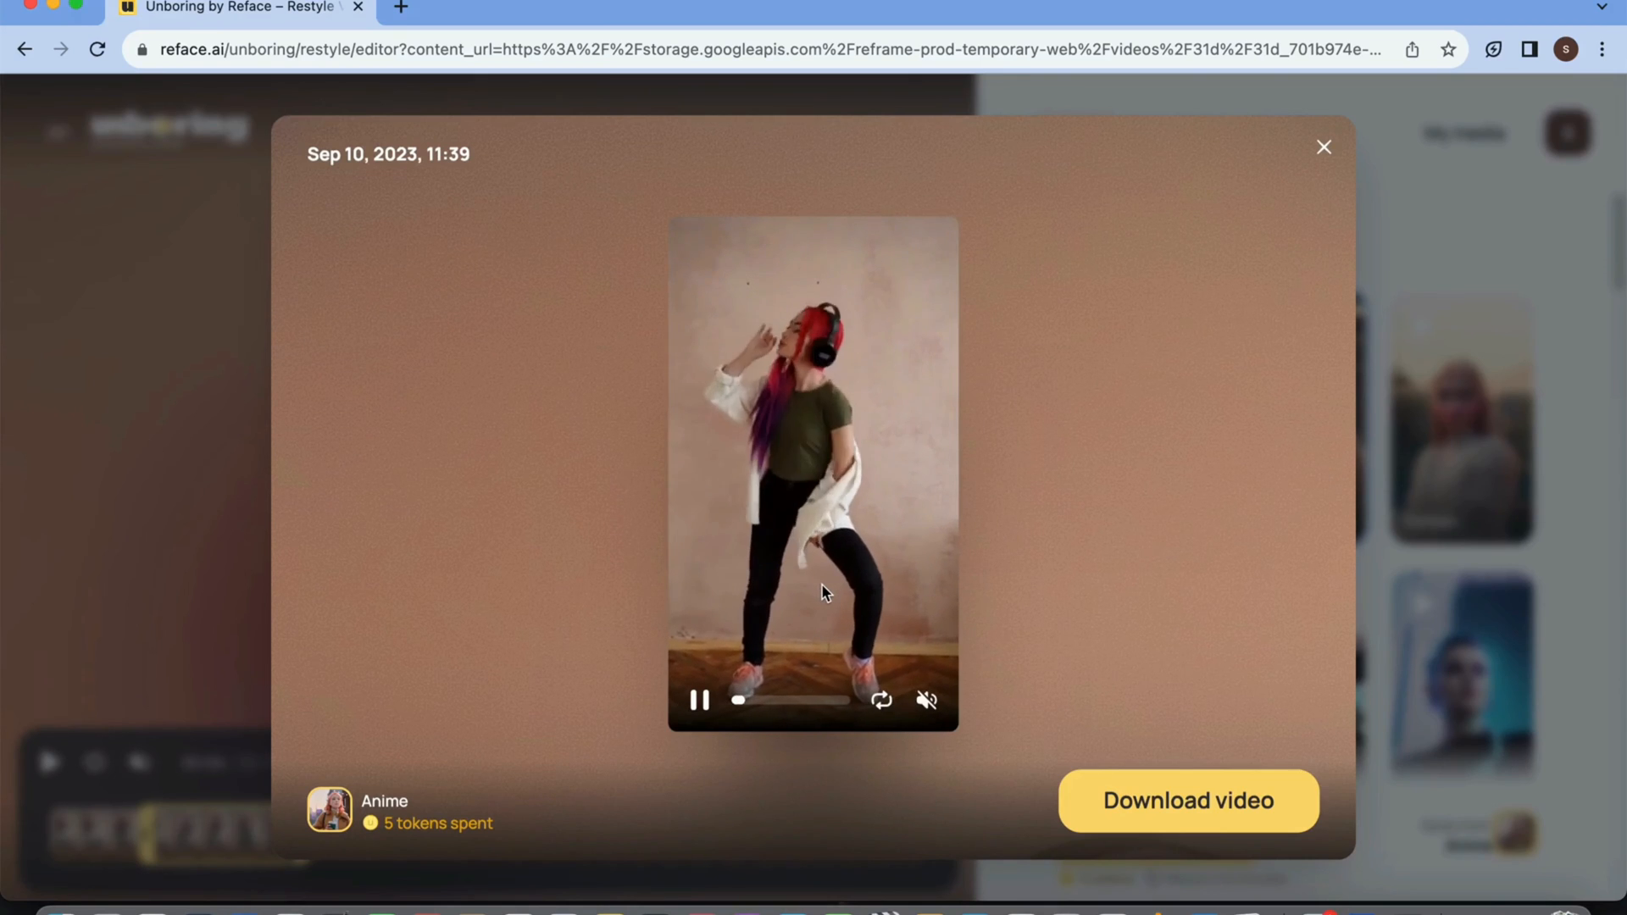